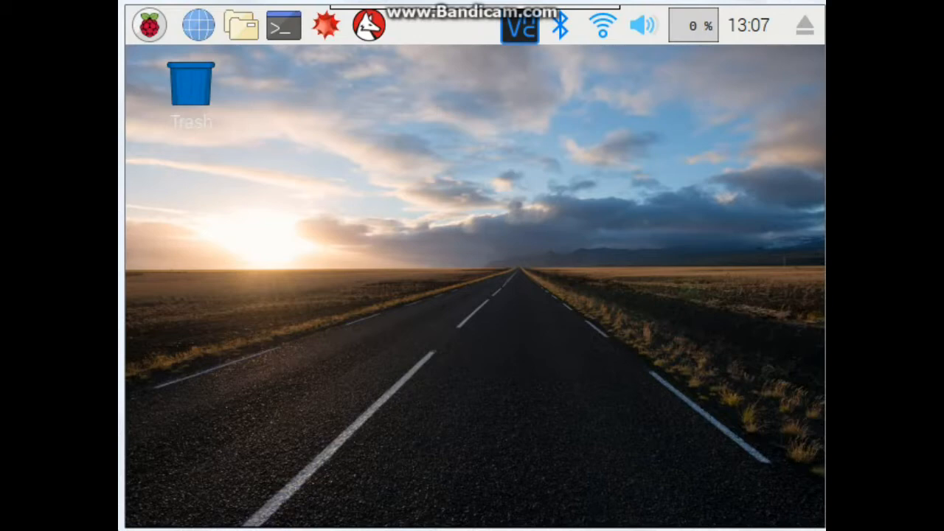
mouse_move(148, 23)
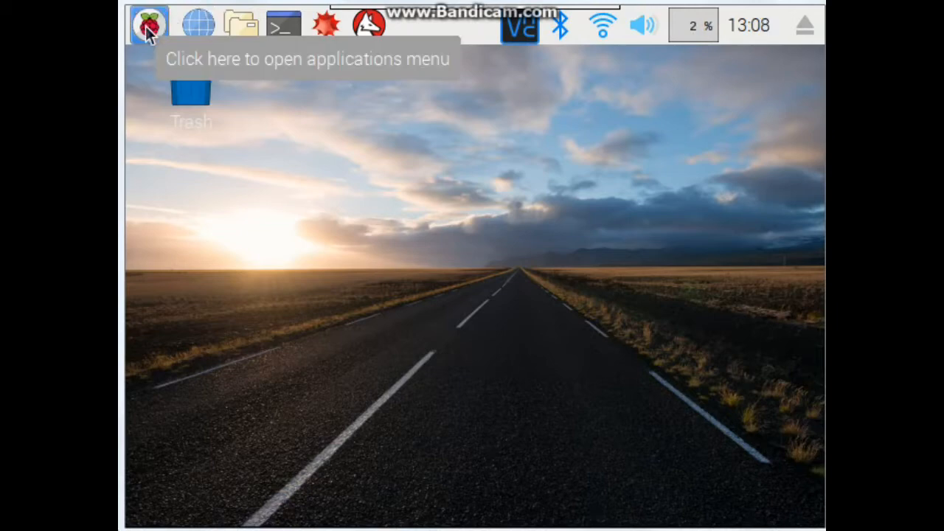
Reach the interface settings through the applications menu
click(148, 25)
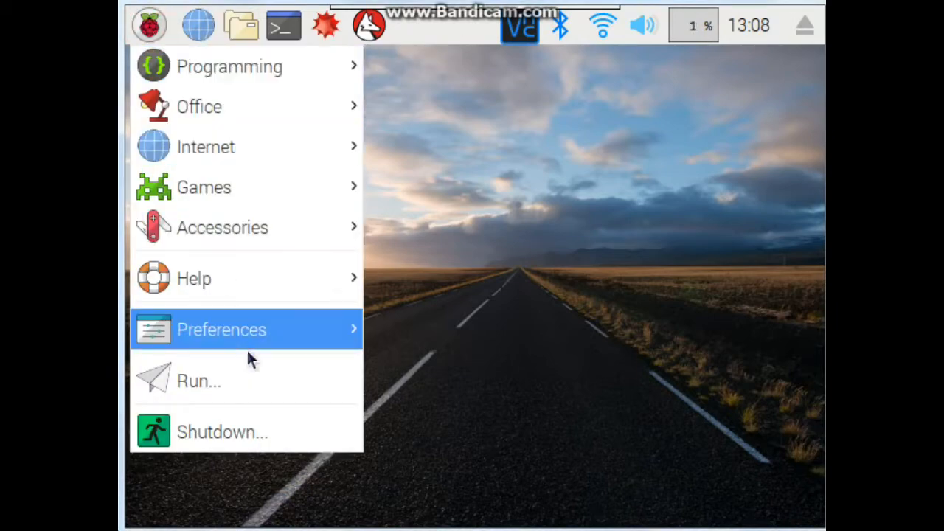
mouse_move(248, 331)
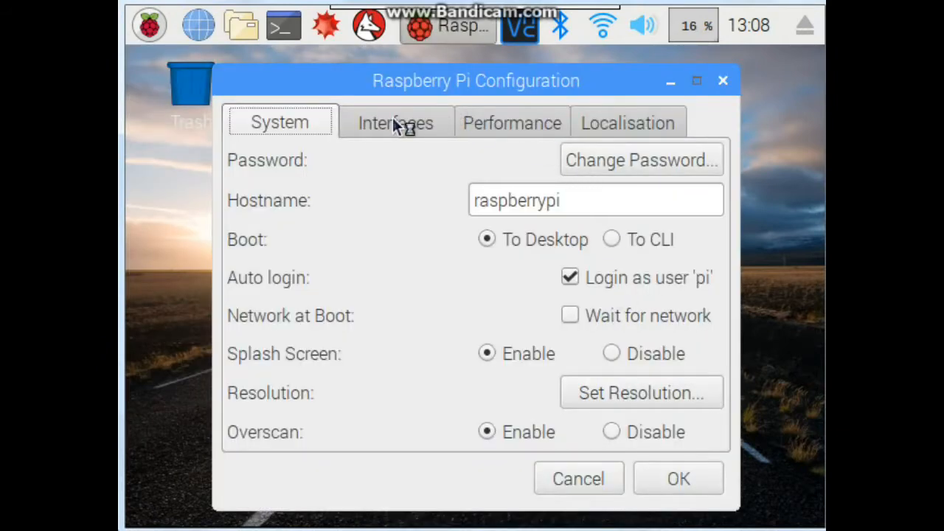
click(396, 122)
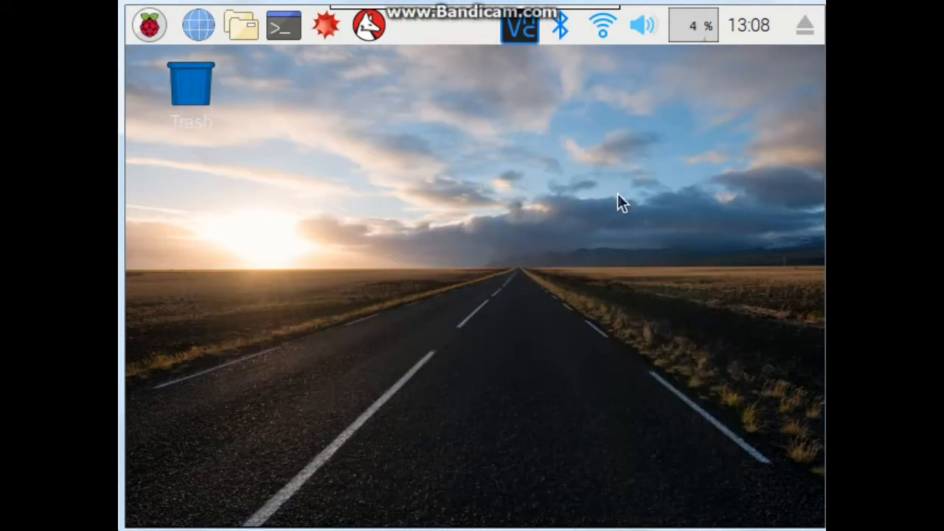
mouse_move(608, 96)
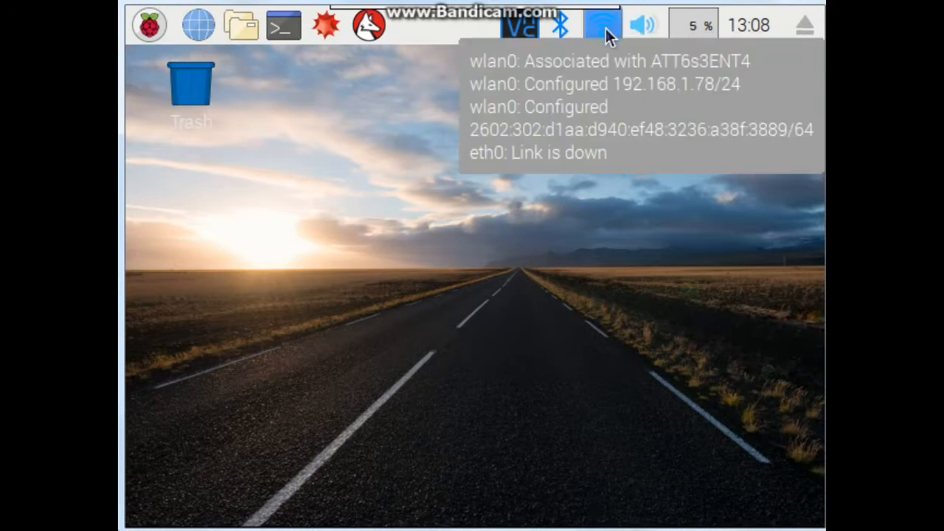
mouse_move(578, 160)
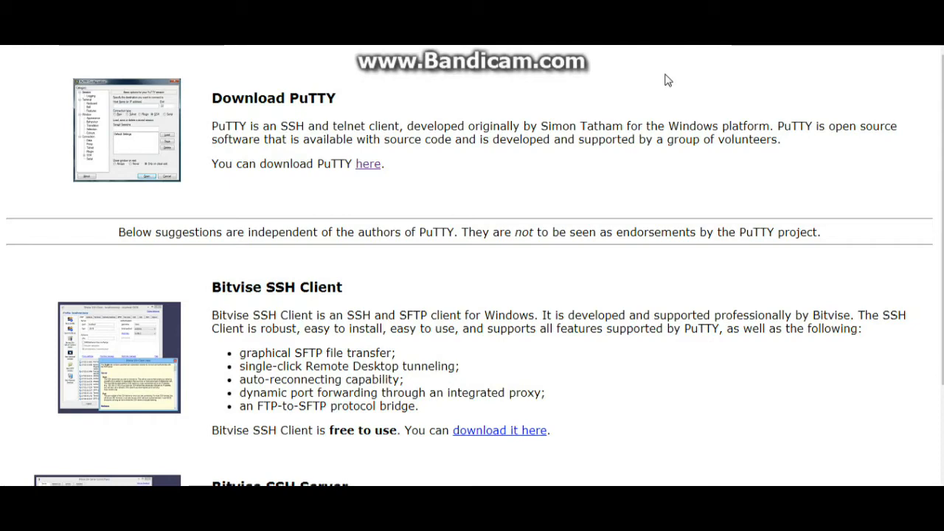
mouse_move(661, 81)
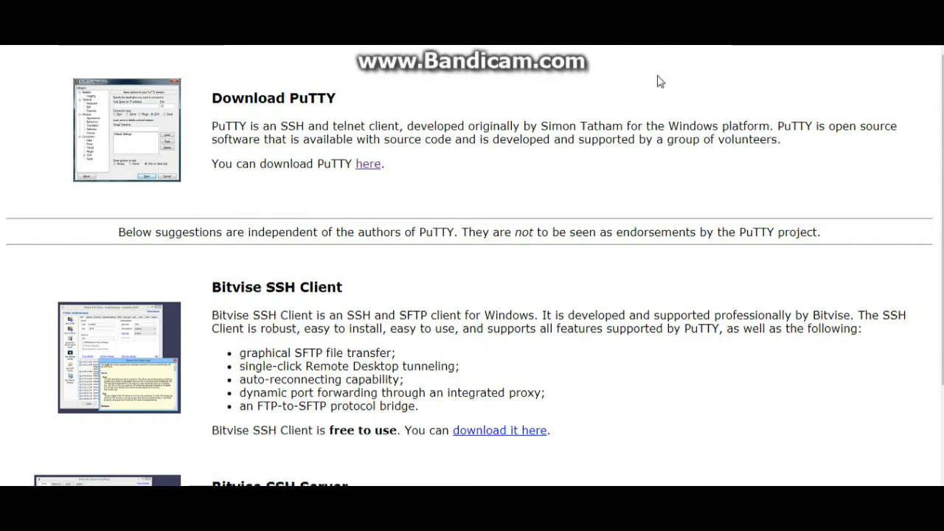
mouse_move(632, 92)
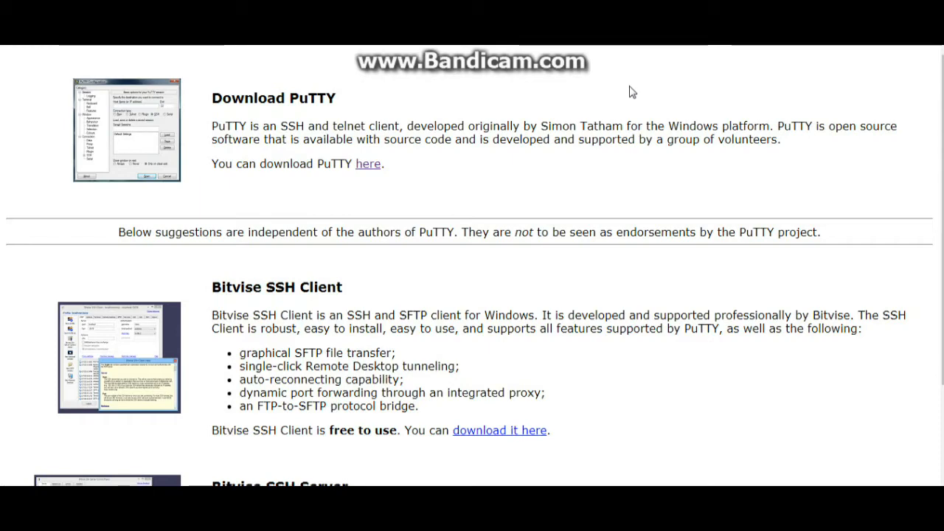
mouse_move(558, 111)
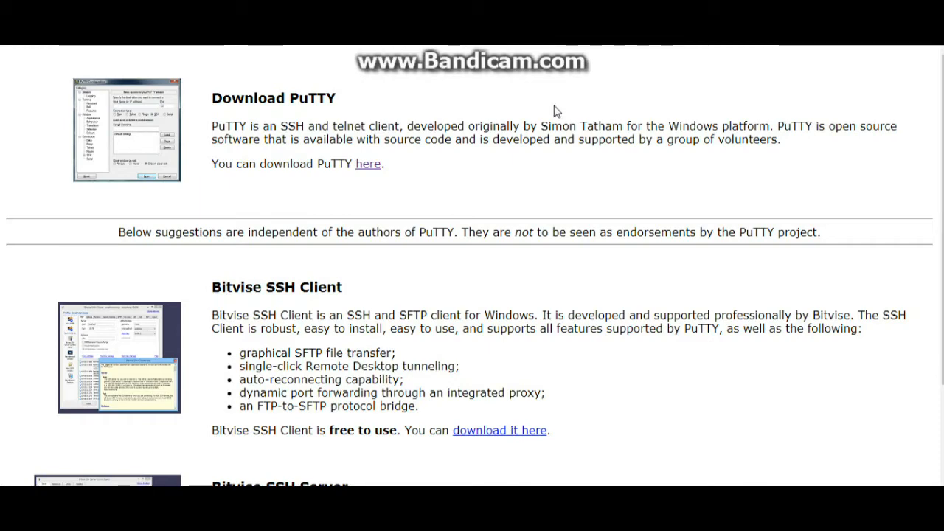
mouse_move(369, 164)
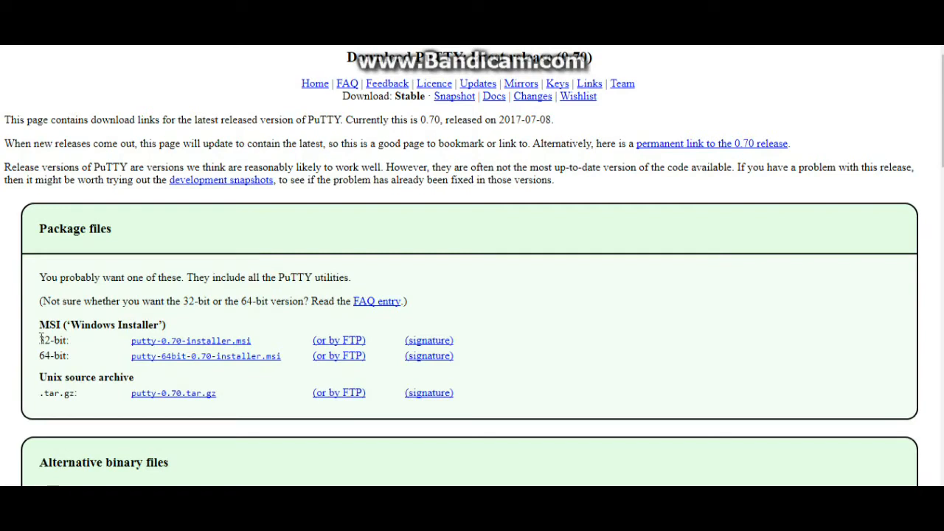
Highlight the MSI Windows Installer row on the PuTTY 0.70 download page
click(42, 325)
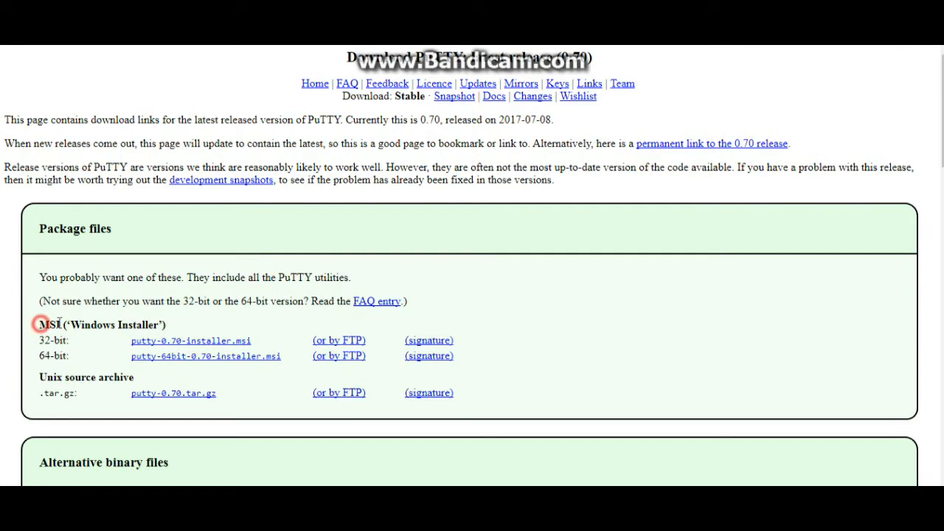
double_click(100, 325)
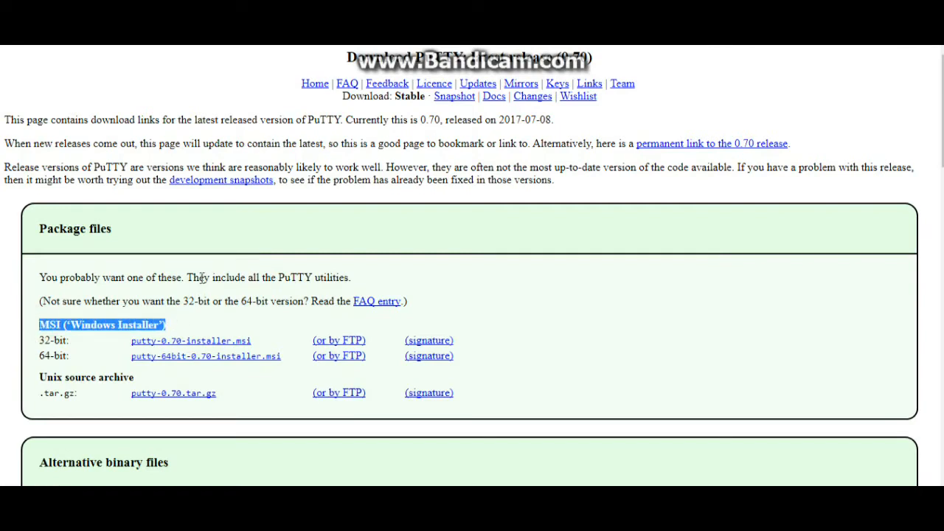
mouse_move(80, 349)
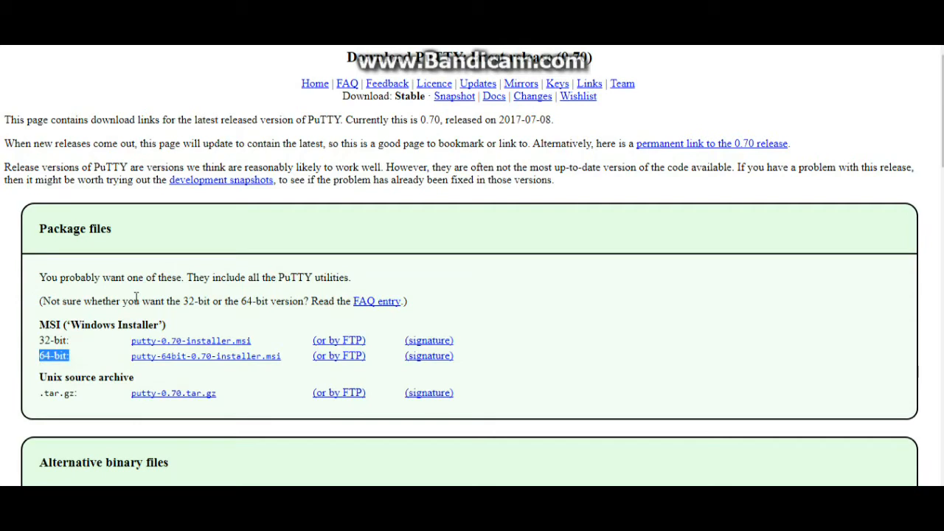
mouse_move(750, 117)
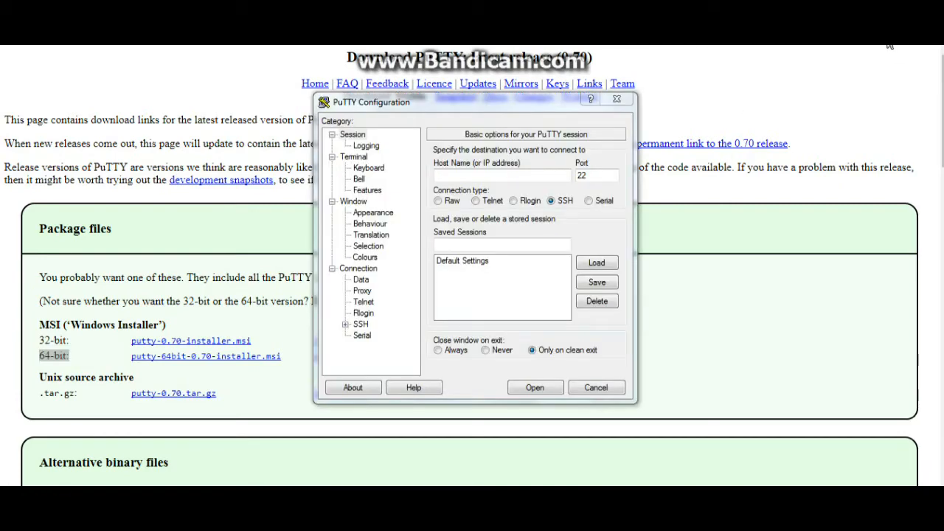
mouse_move(354, 97)
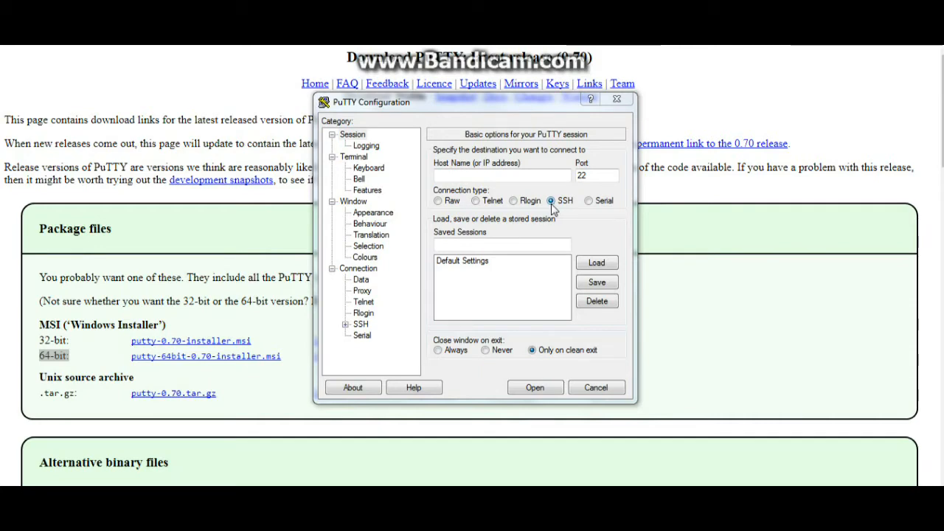
Start an SSH connection from PuTTY to the Pi at 192.168.1.78 on port 22
click(478, 175)
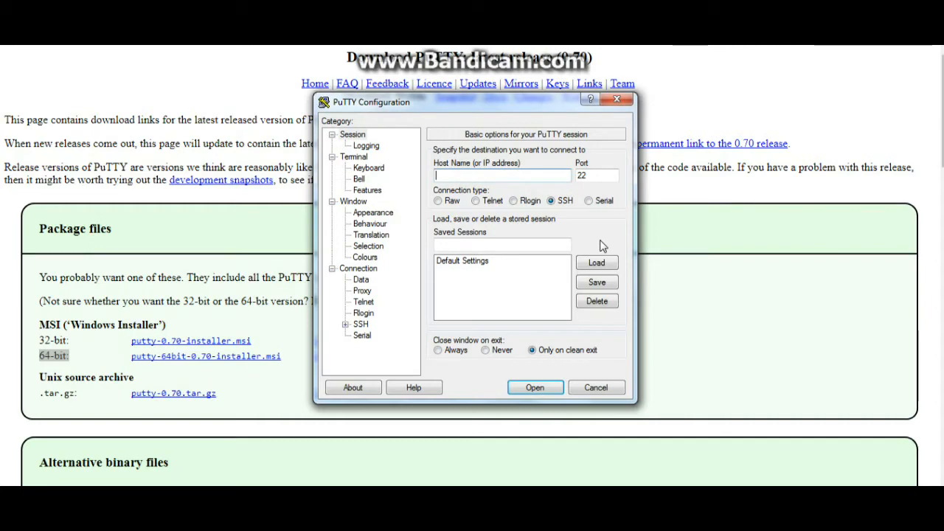
text(192)
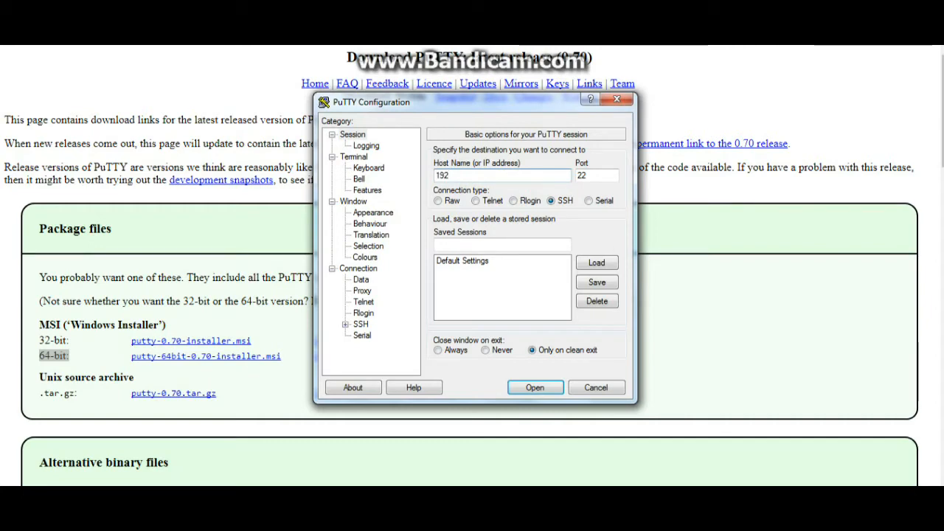
text(.1681.)
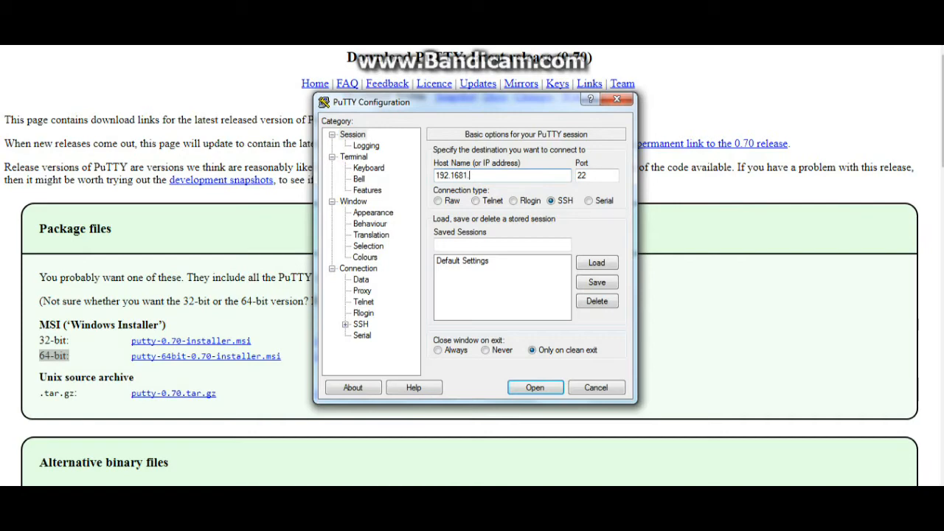
key(BackSpace)
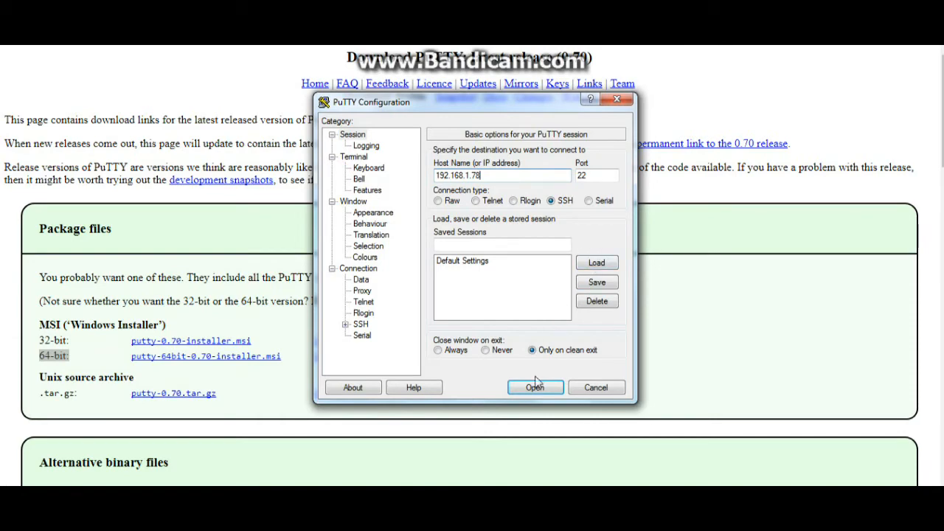
click(534, 387)
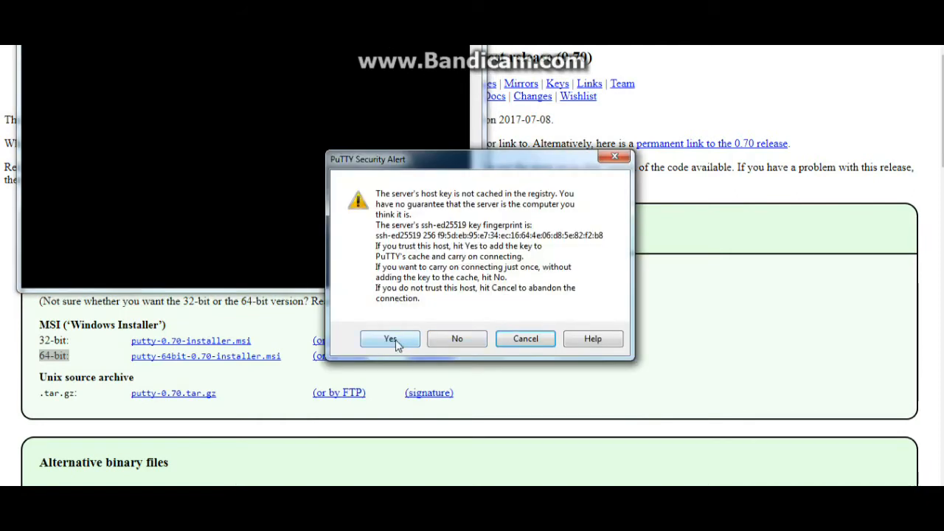
Trust the host key and log in at the Pi's prompt, then run dir
click(390, 338)
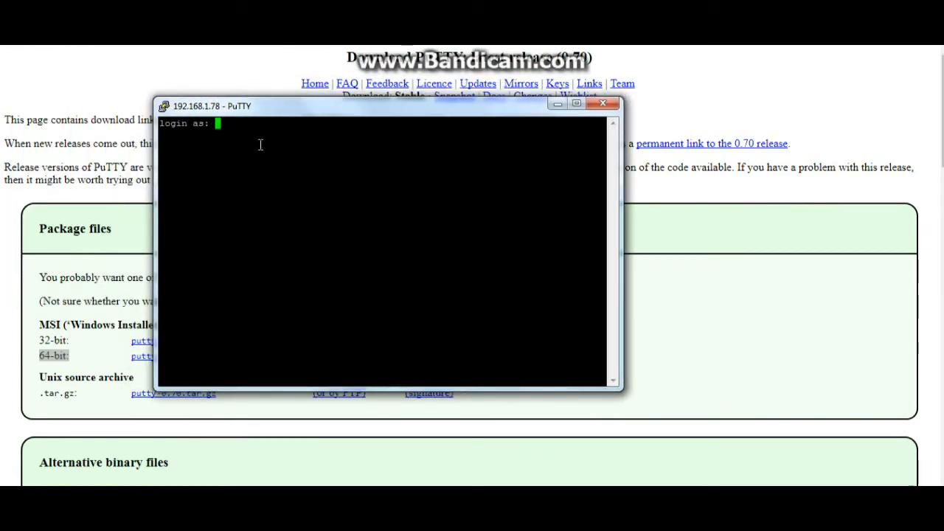
text(pi)
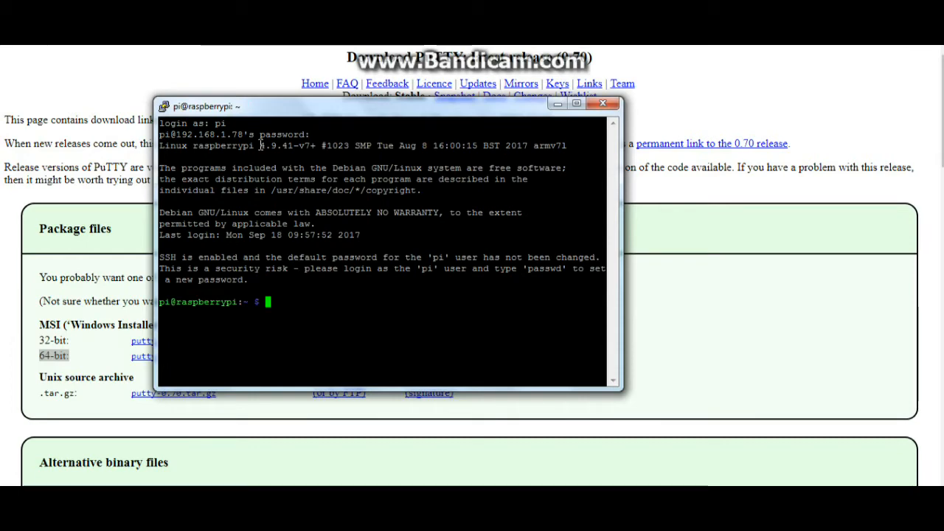
text(dir)
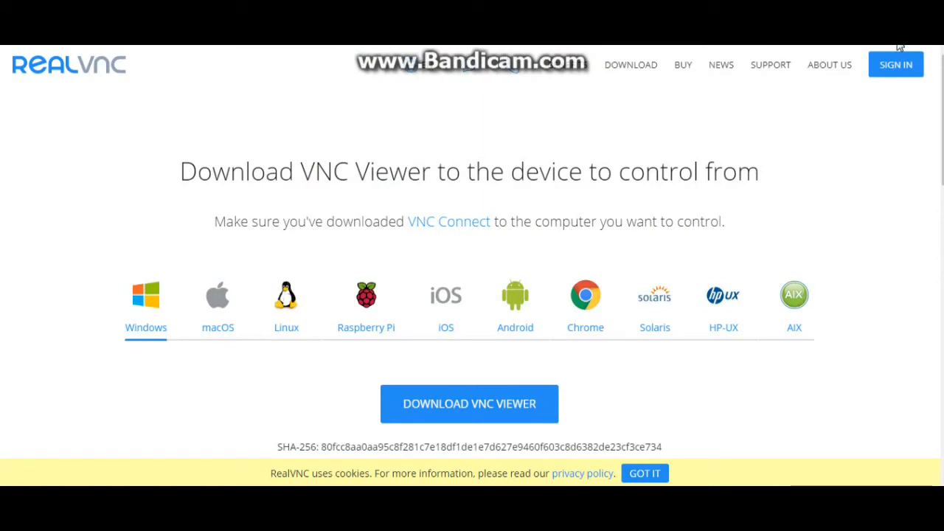
mouse_move(177, 214)
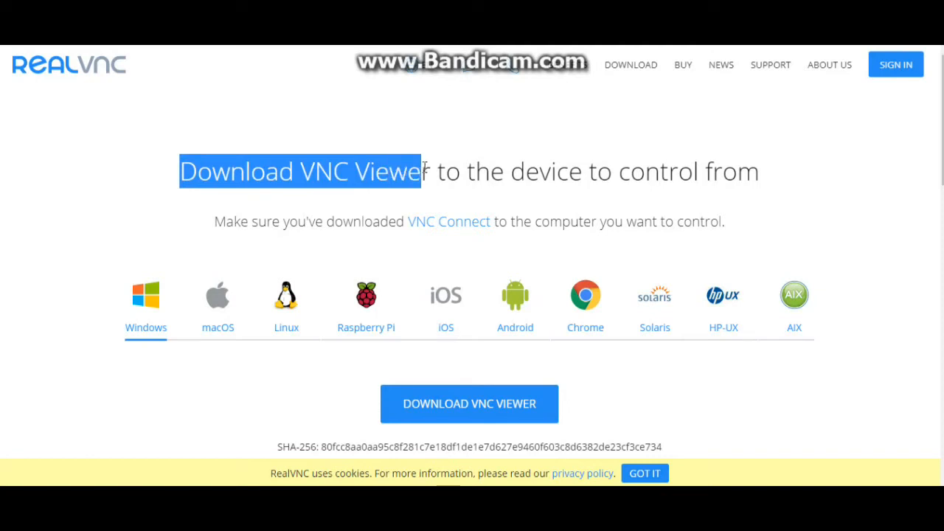
Choose MSI installers as the Windows VNC Viewer package on the RealVNC download page
click(154, 209)
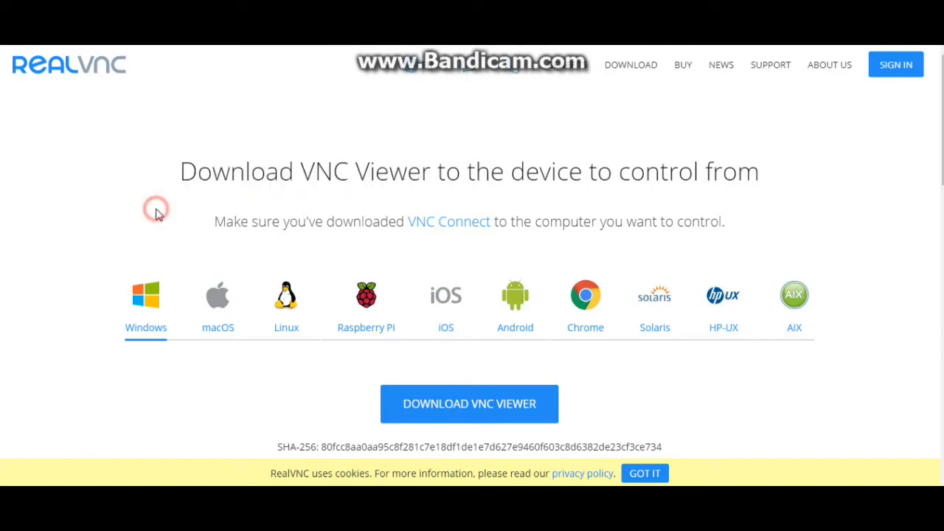
mouse_move(835, 56)
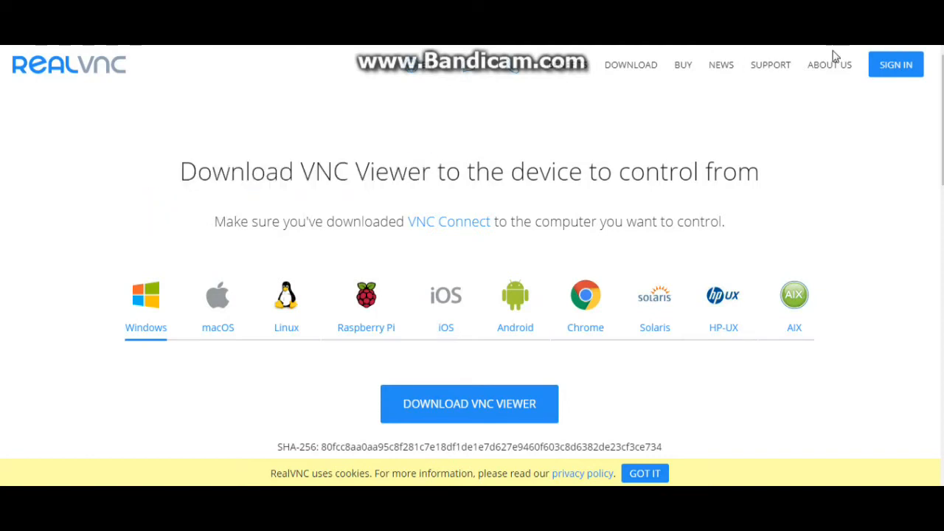
drag(133, 260, 568, 251)
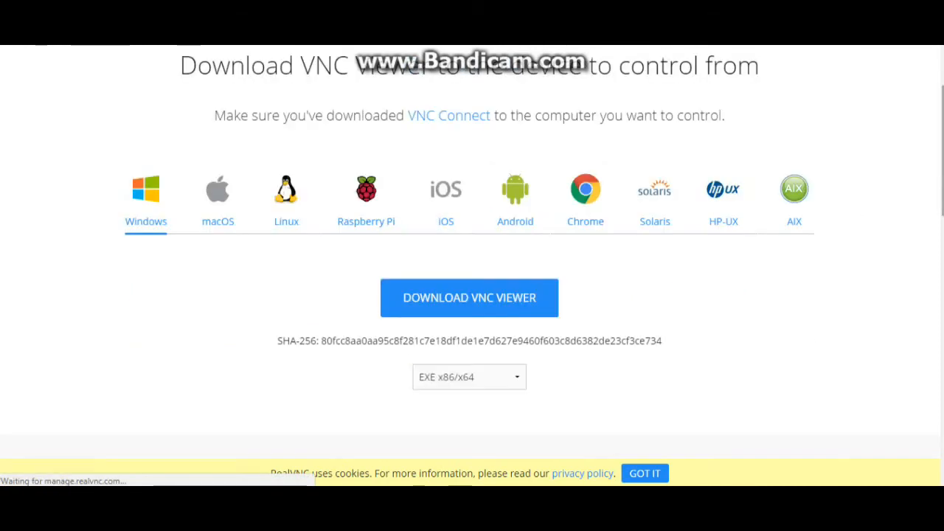
scroll(down, 3)
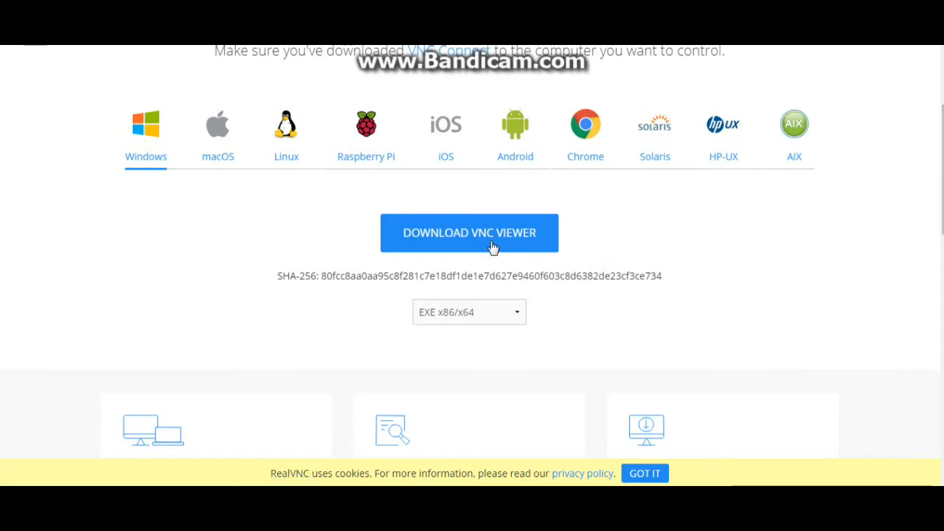
click(469, 313)
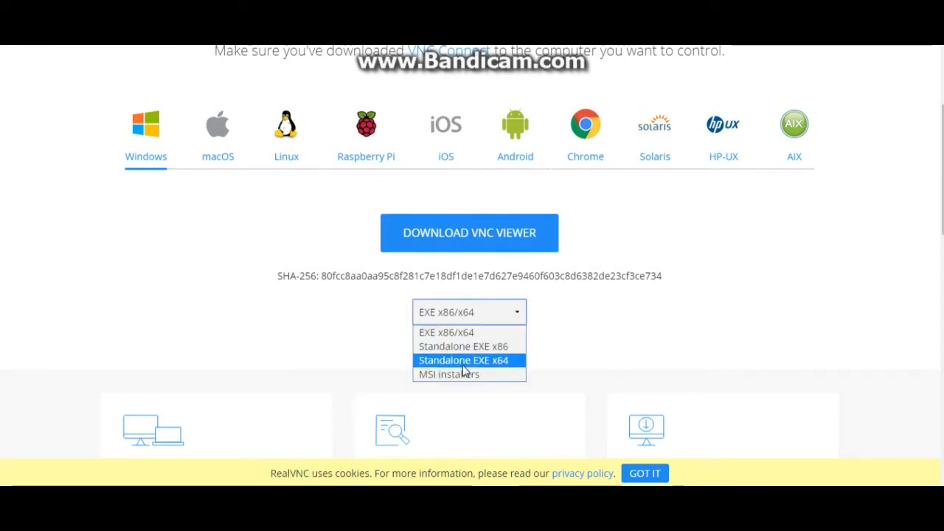
mouse_move(464, 346)
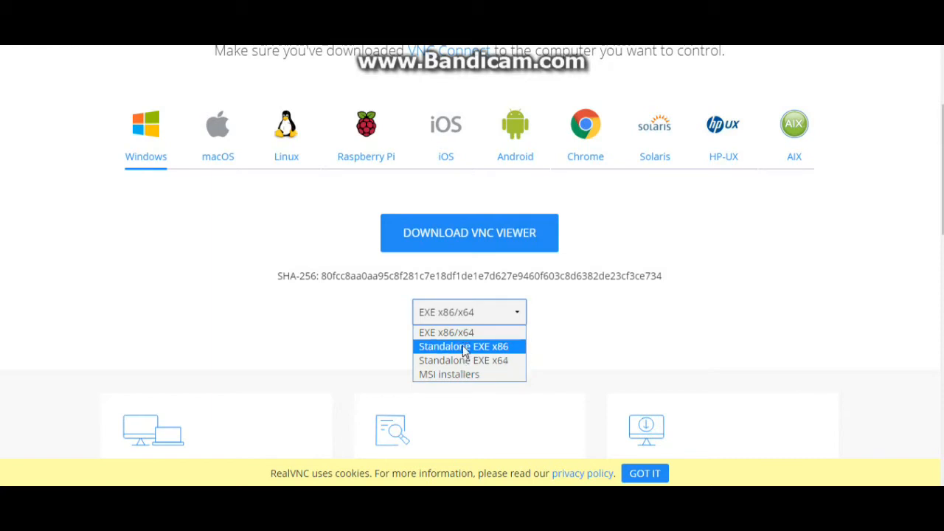
click(449, 374)
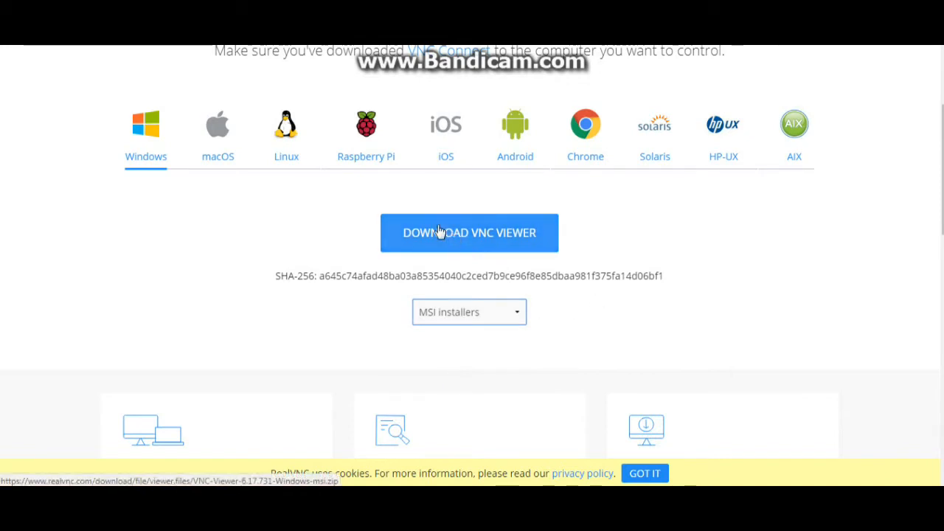
mouse_move(891, 46)
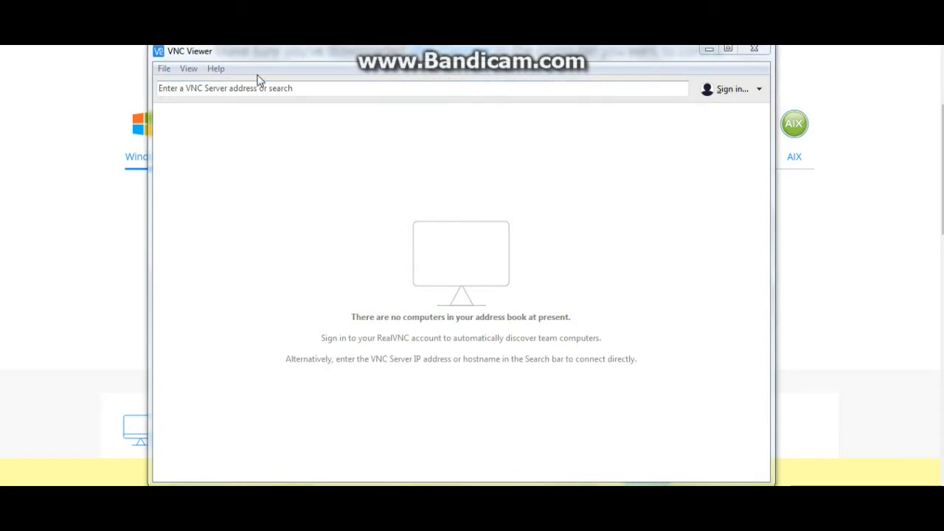
Connect VNC Viewer to 192.168.1.78 and continue past the identity warning
click(269, 89)
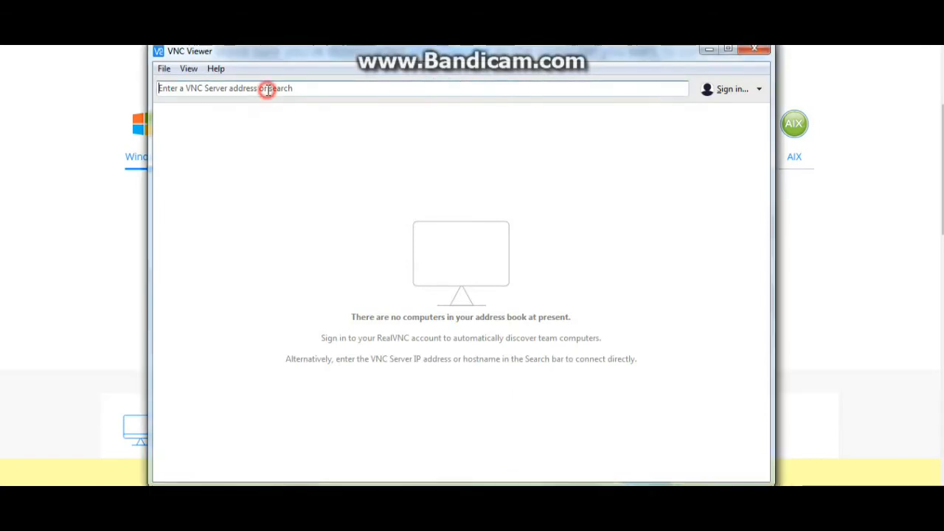
text(192)
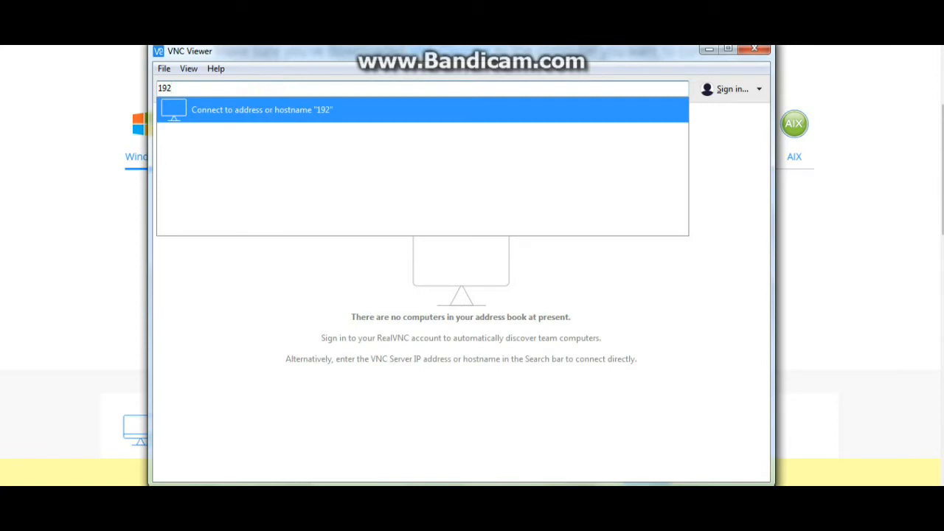
text(.168.1.78)
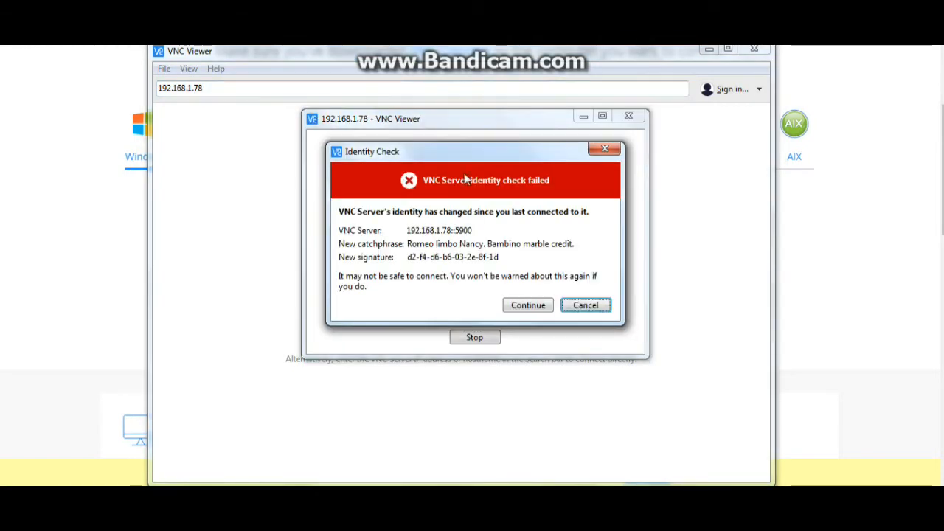
click(528, 304)
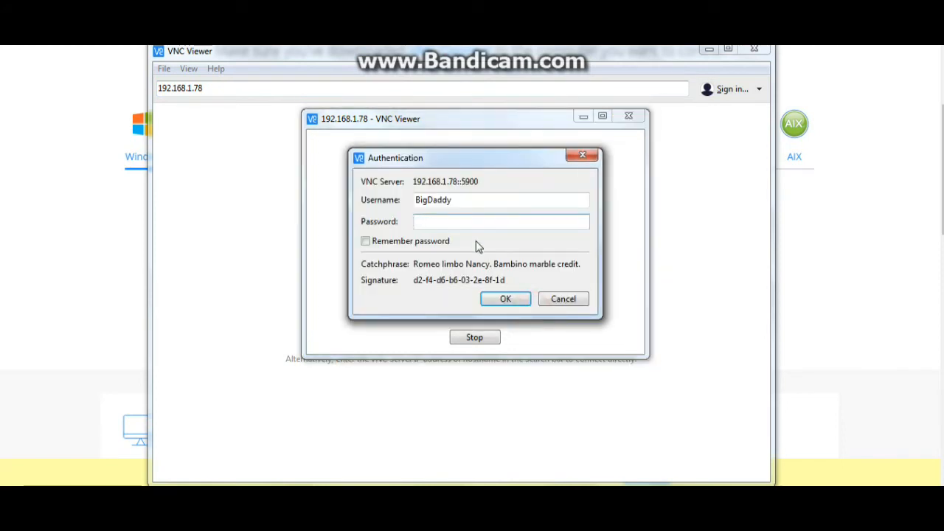
Authenticate as user pi with the password, remembering it, and connect
text(pi)
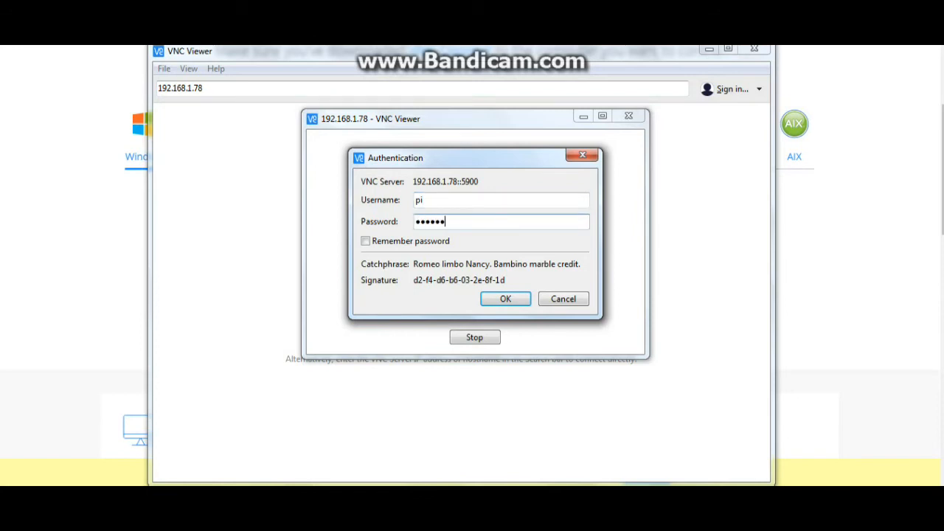
text(•••)
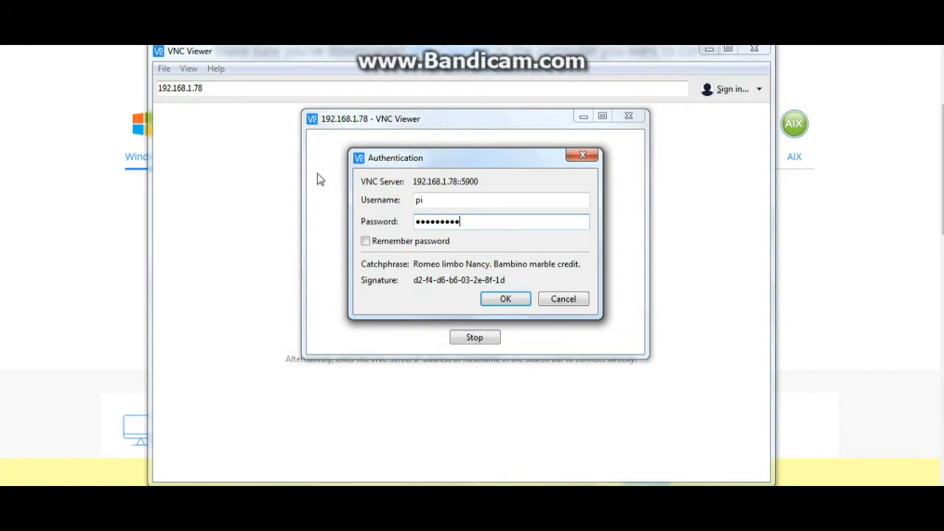
click(366, 240)
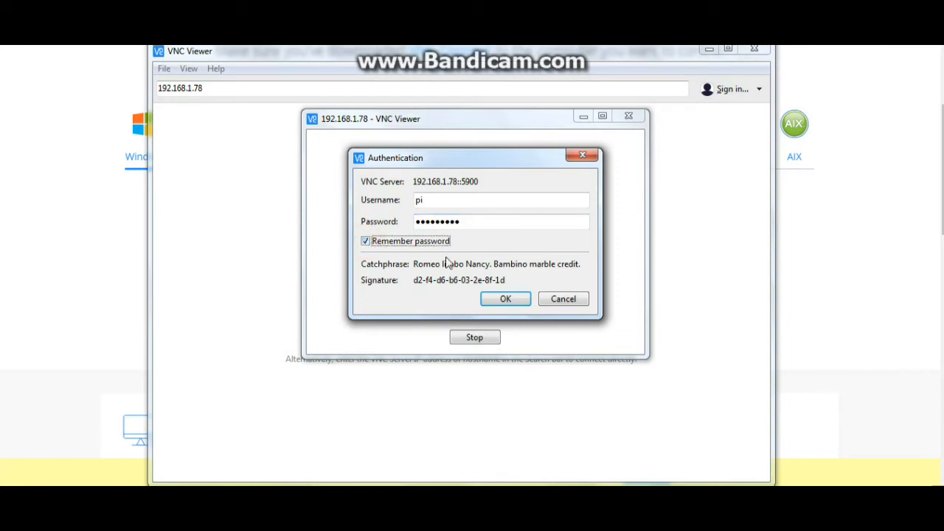
click(504, 298)
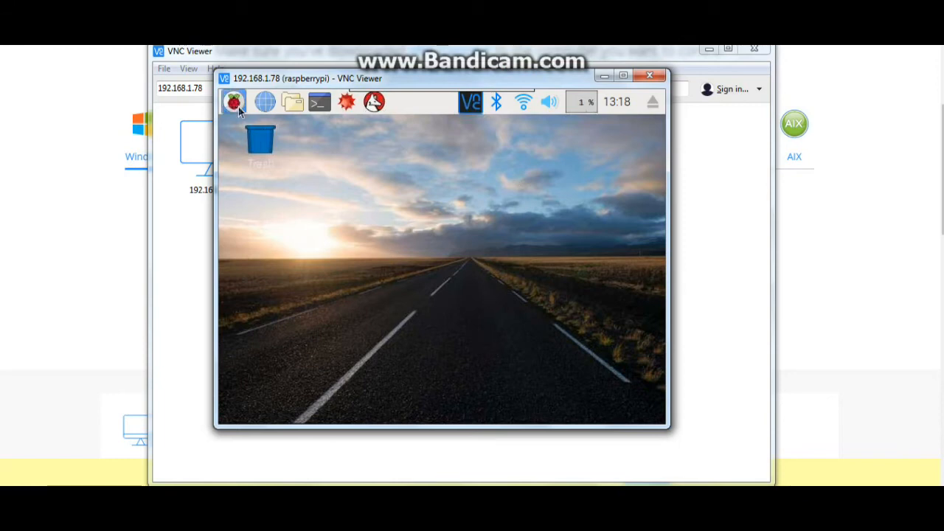
click(235, 102)
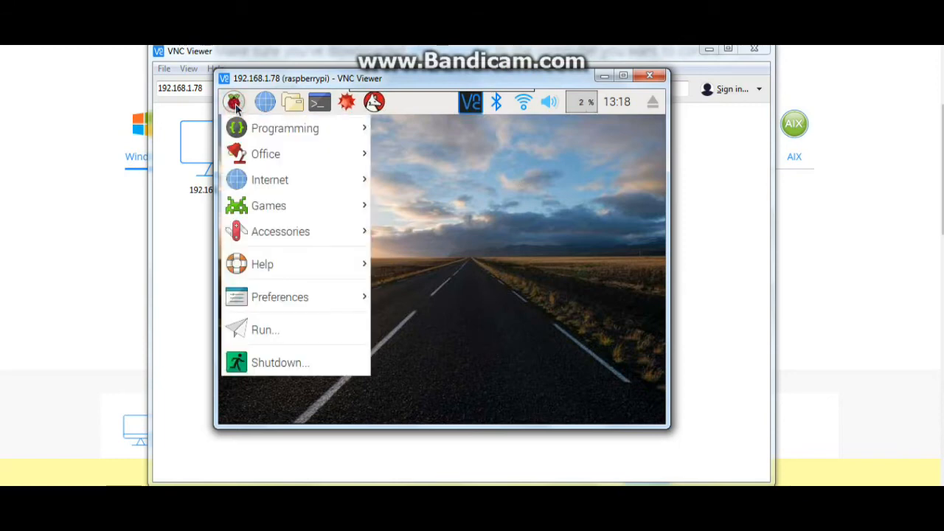
mouse_move(280, 363)
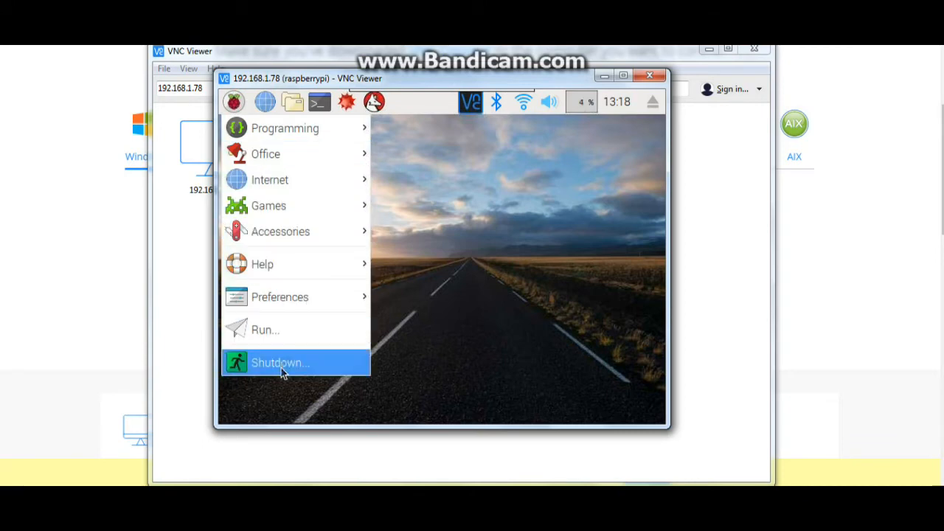
mouse_move(416, 174)
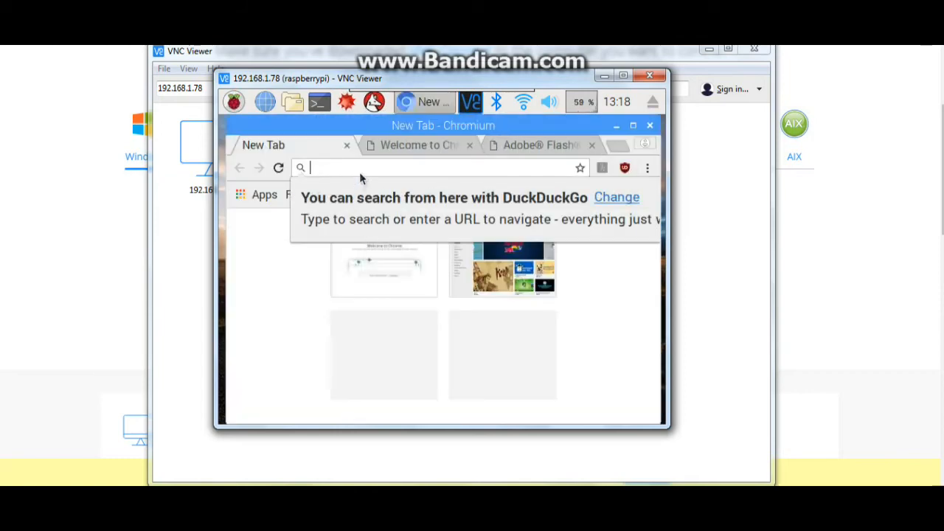
text(www.youtube.com)
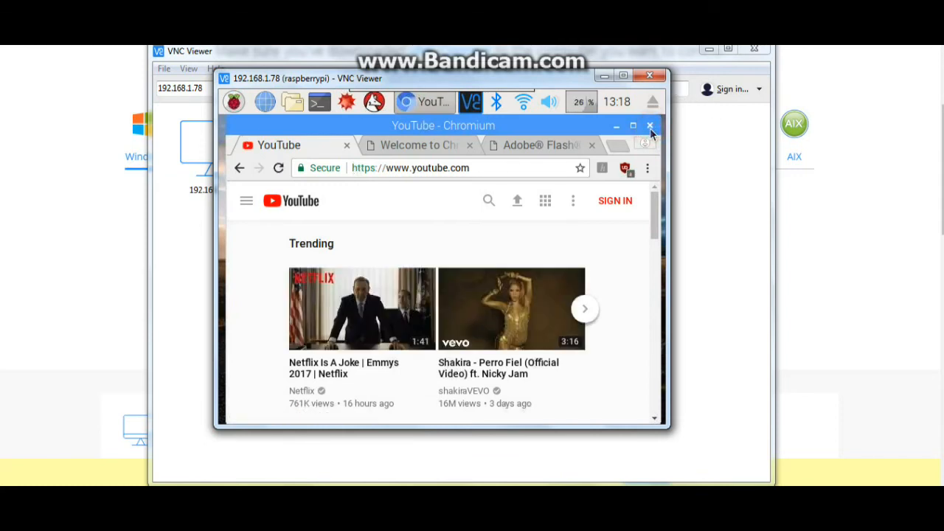
click(649, 125)
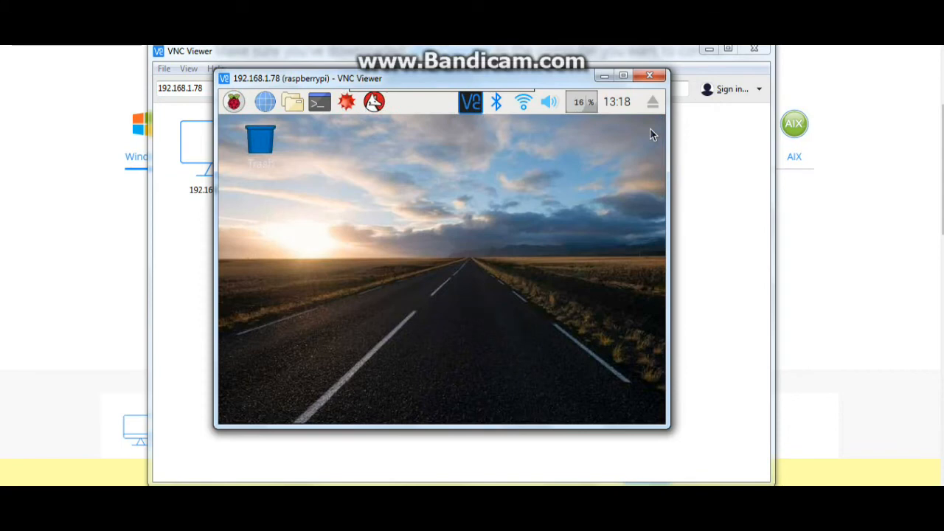